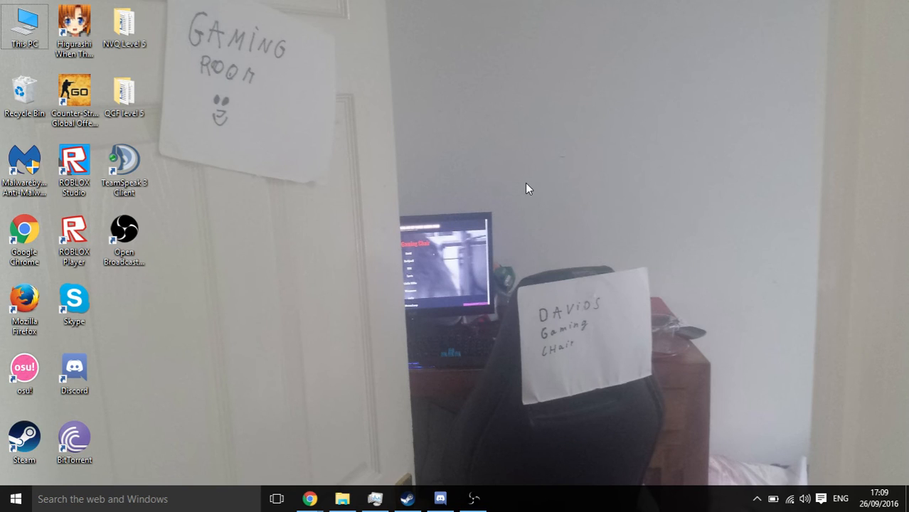
mouse_move(499, 212)
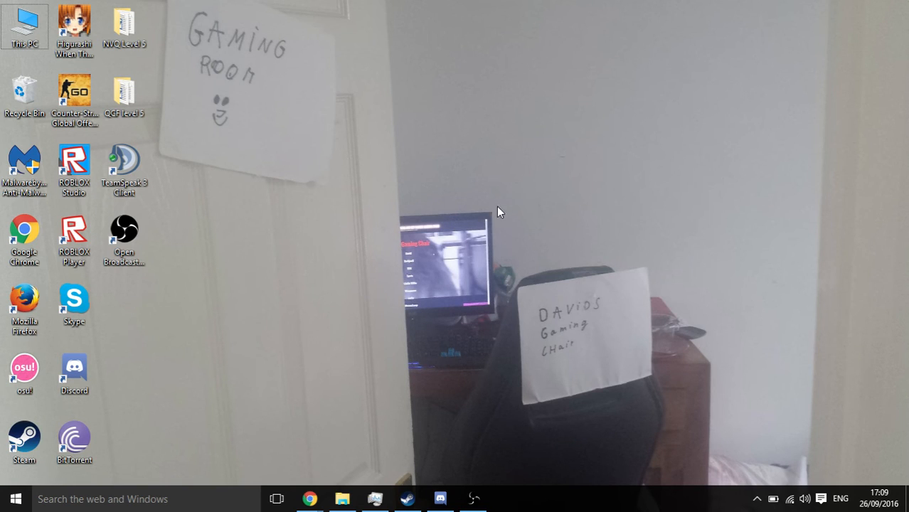
mouse_move(414, 92)
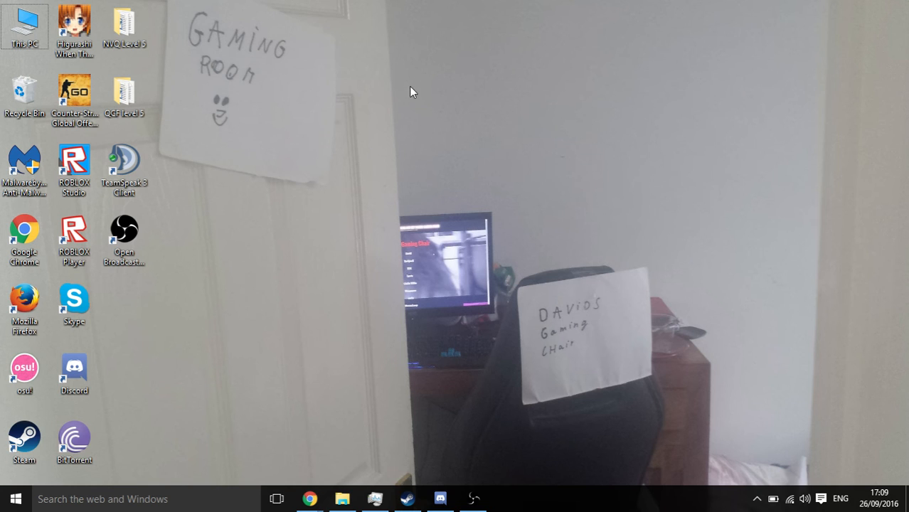
mouse_move(459, 145)
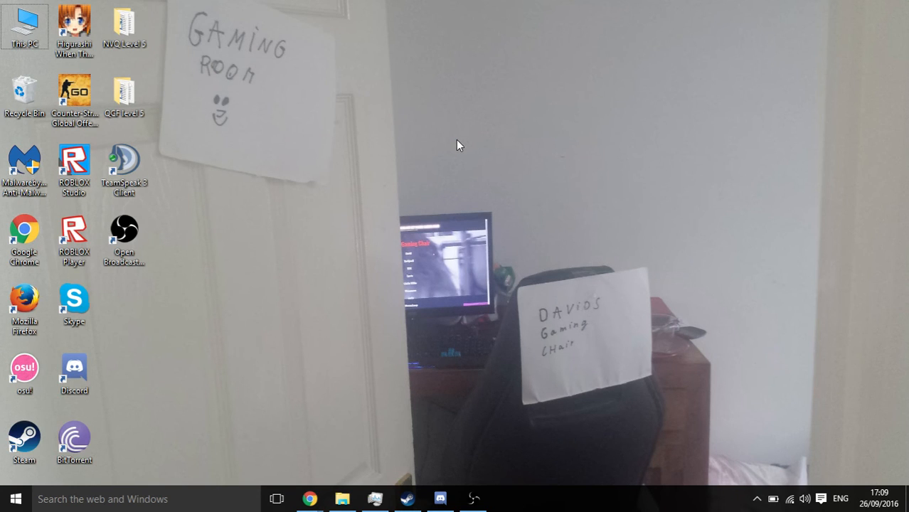